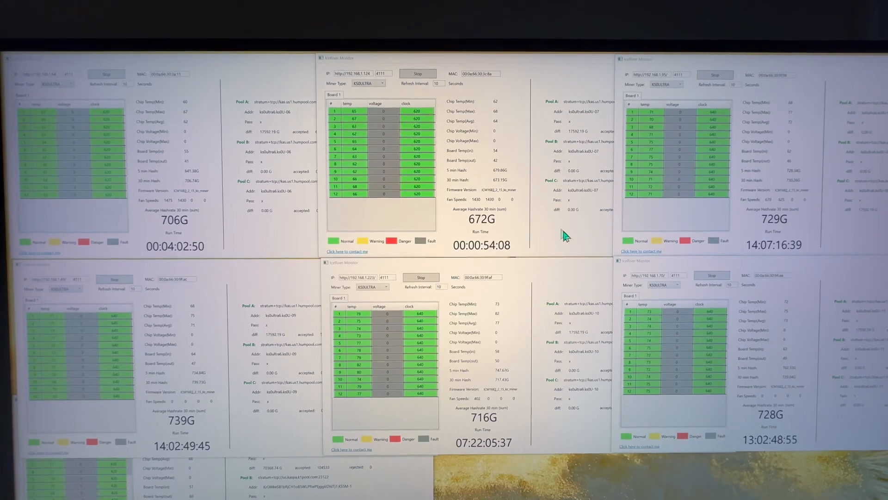
mouse_move(505, 232)
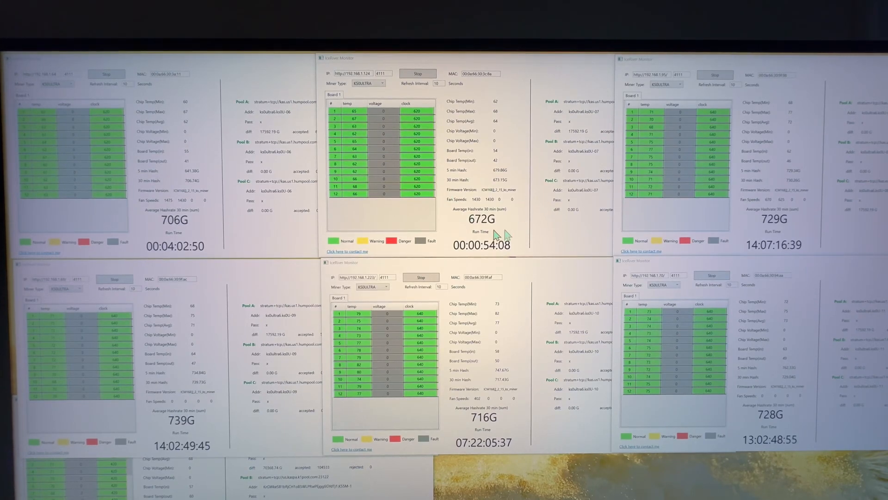
mouse_move(445, 173)
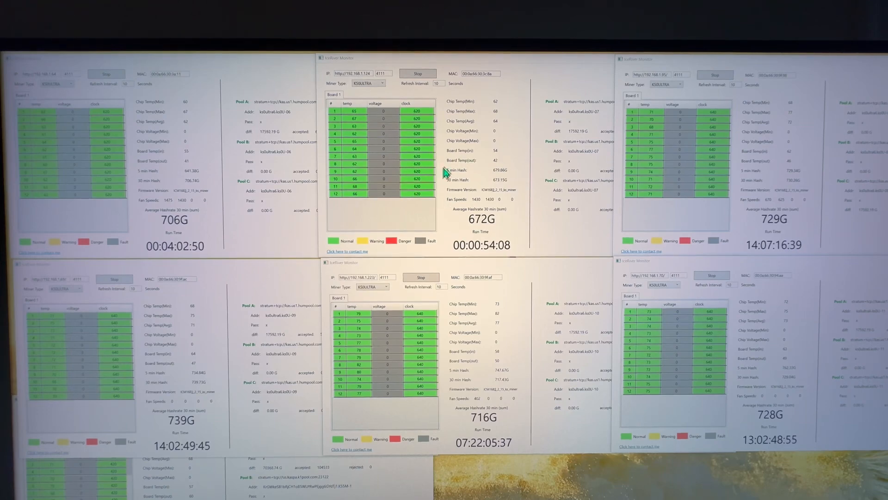
mouse_move(490, 232)
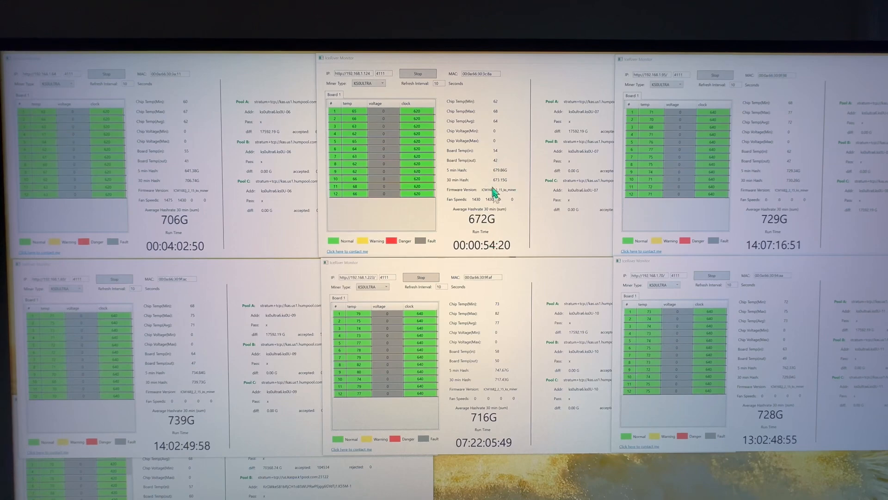
mouse_move(505, 91)
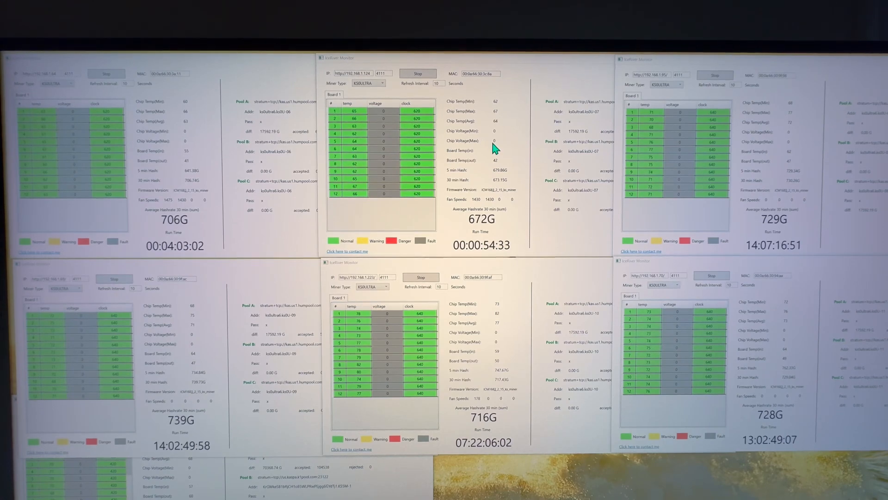
mouse_move(475, 203)
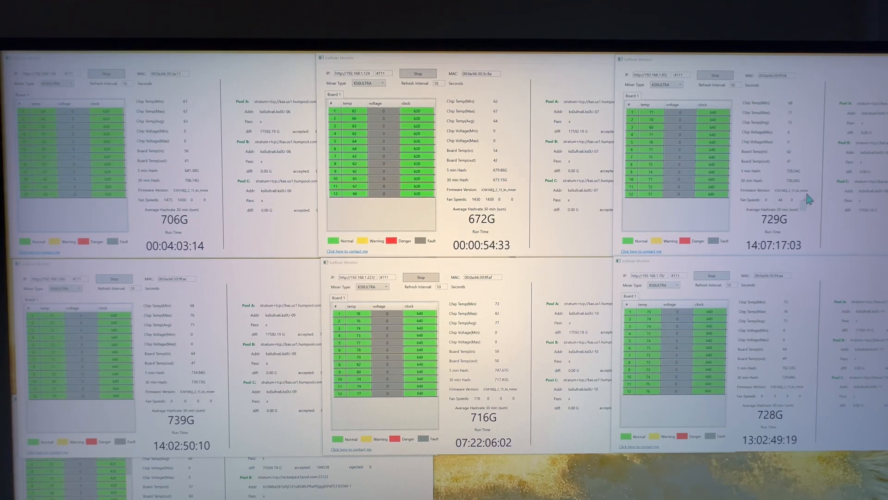
mouse_move(725, 194)
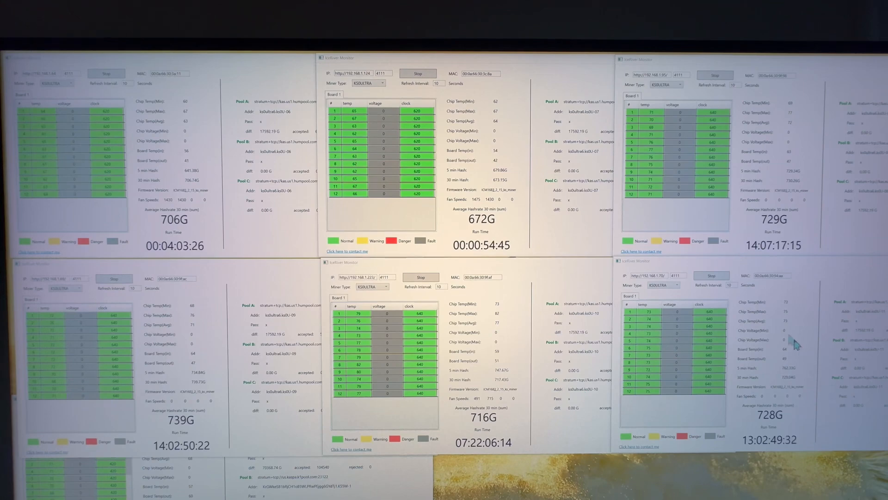
mouse_move(186, 379)
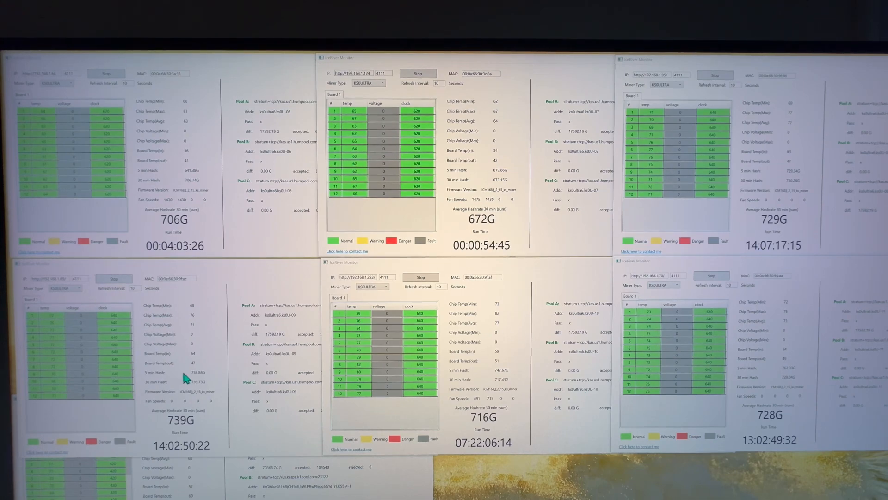
mouse_move(818, 428)
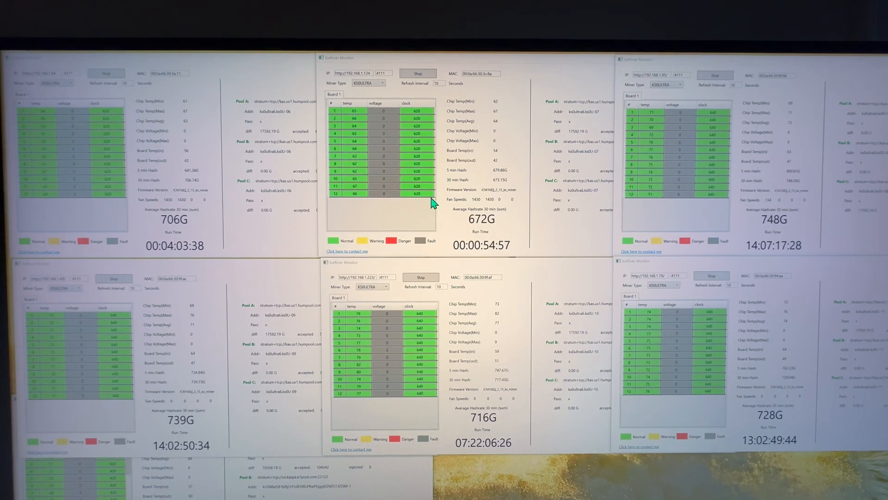
mouse_move(506, 207)
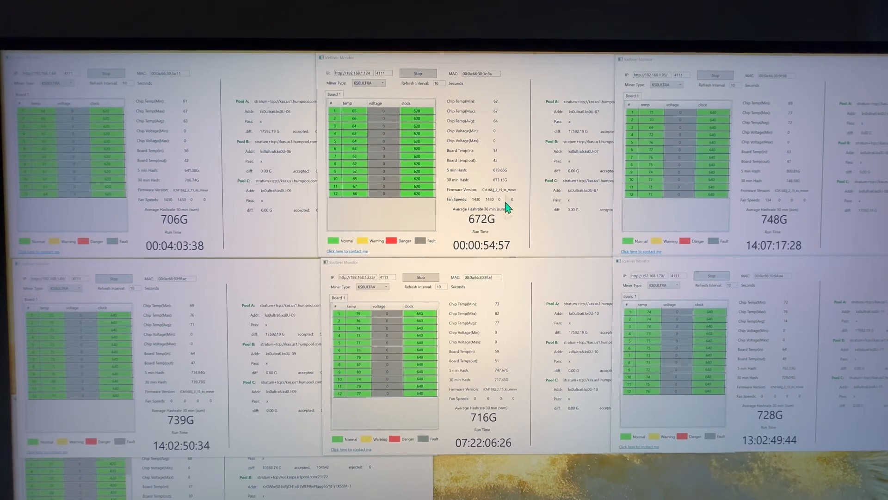
mouse_move(497, 148)
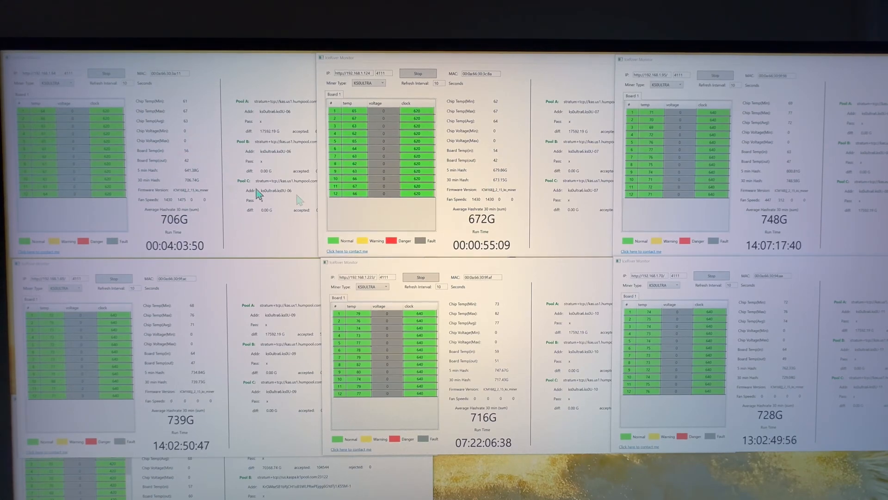
mouse_move(498, 138)
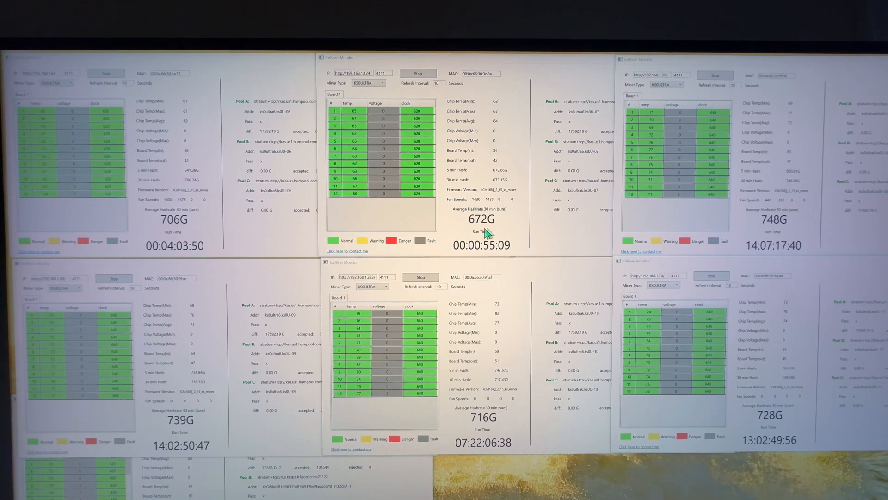
mouse_move(512, 136)
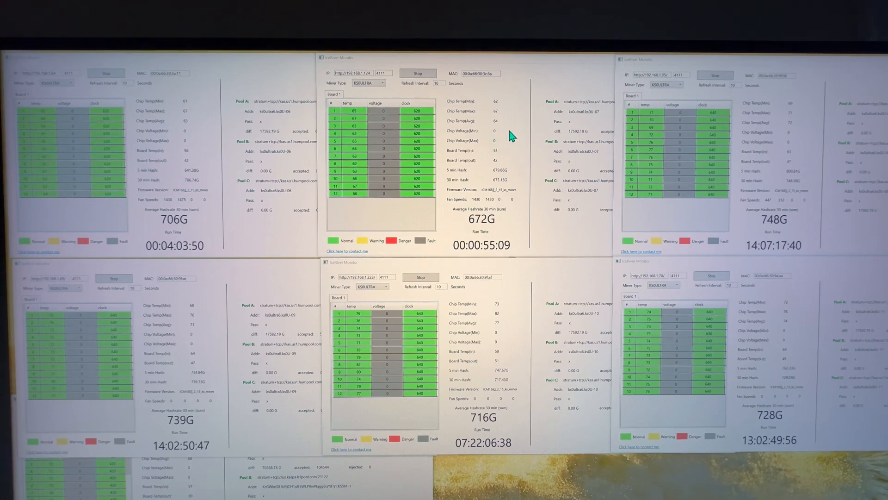